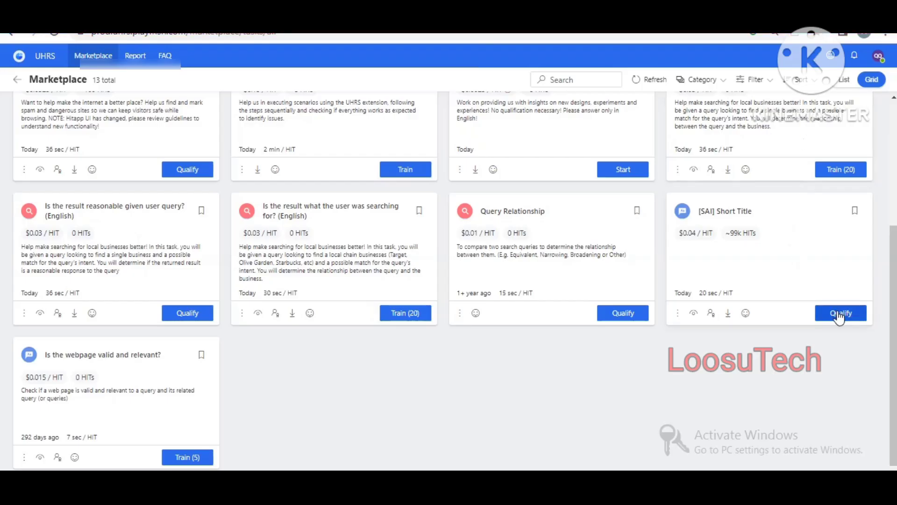
Start the [SAI] Short Title qualification from its Marketplace card, showing 4 attempts and 10 HITs
left_click(841, 313)
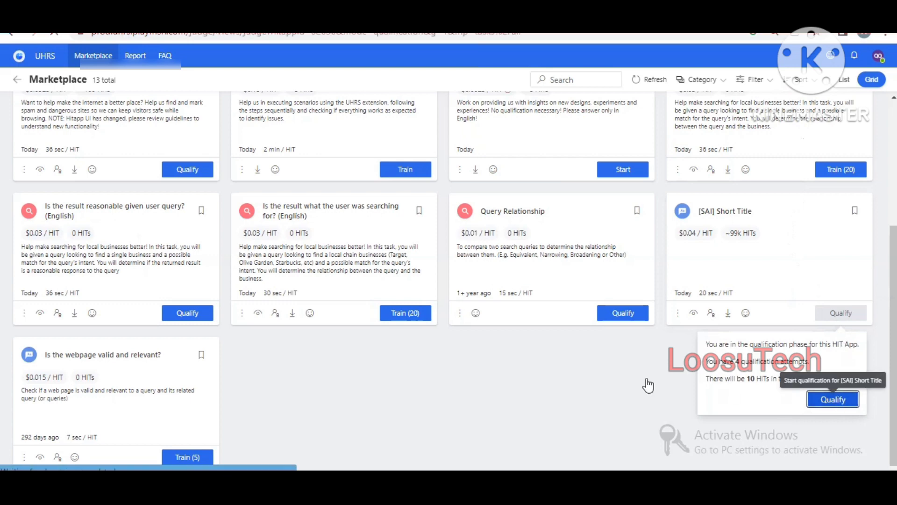
mouse_move(612, 377)
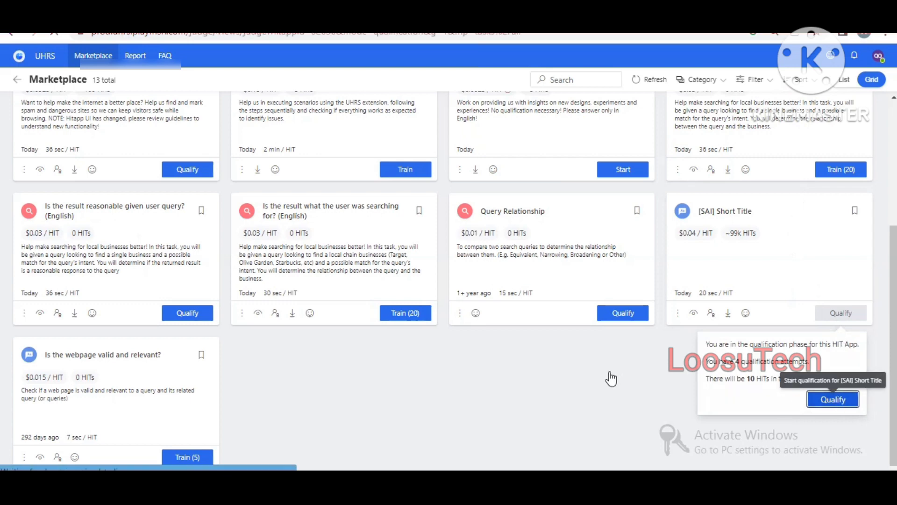
left_click(832, 399)
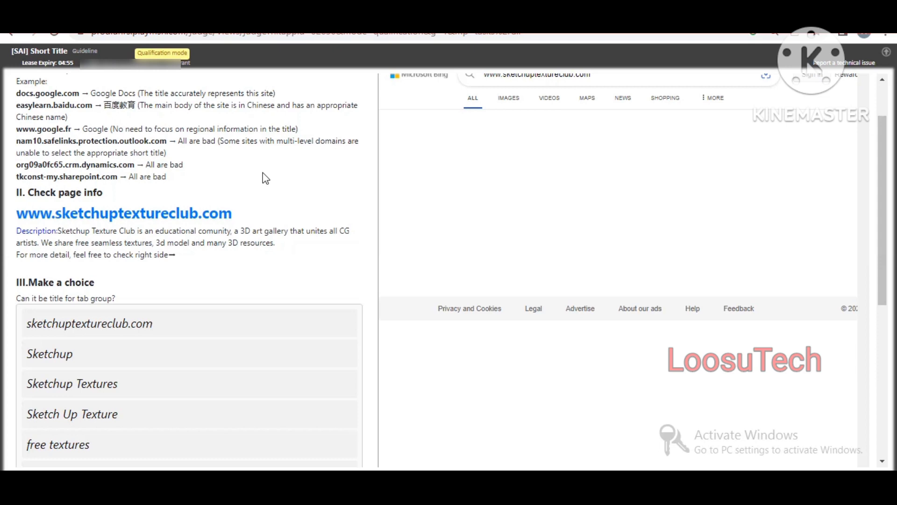
mouse_move(515, 157)
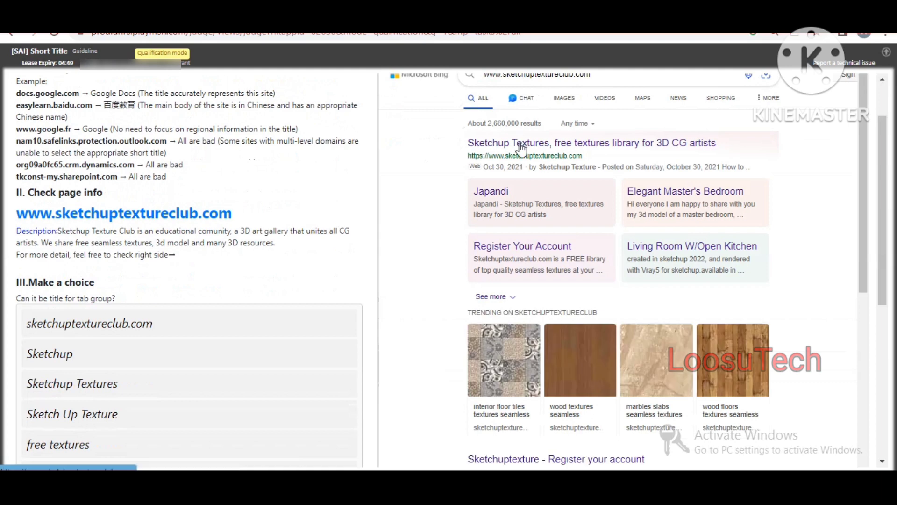
Review the sketchuptextureclub.com Bing results until all seven title options, including All are bad, are listed
scroll("down", 3)
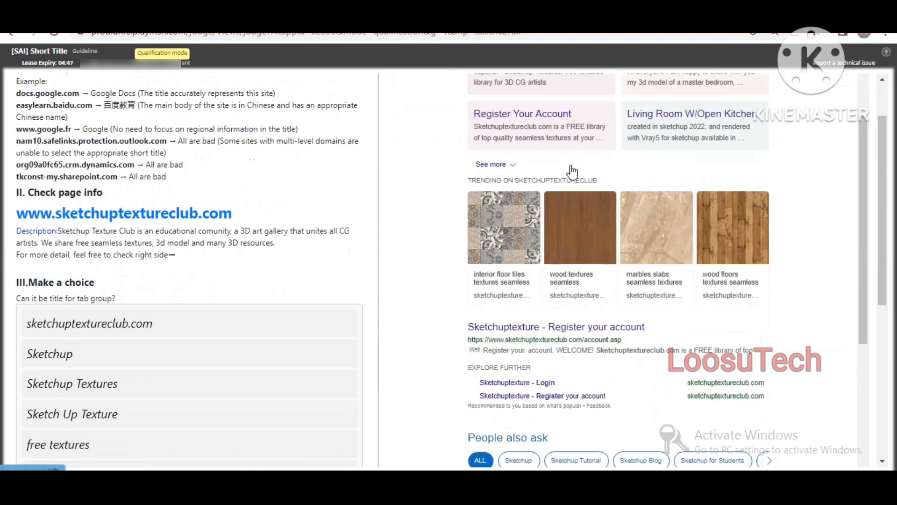
mouse_move(361, 289)
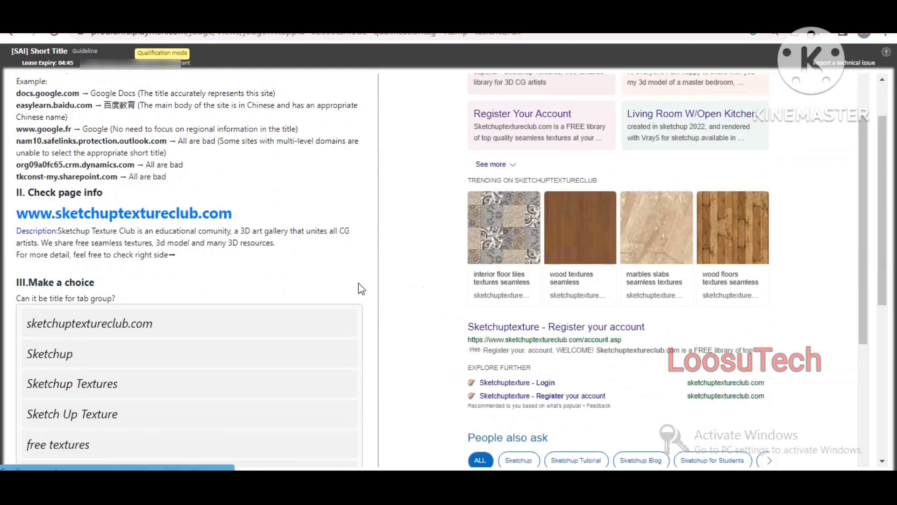
mouse_move(303, 264)
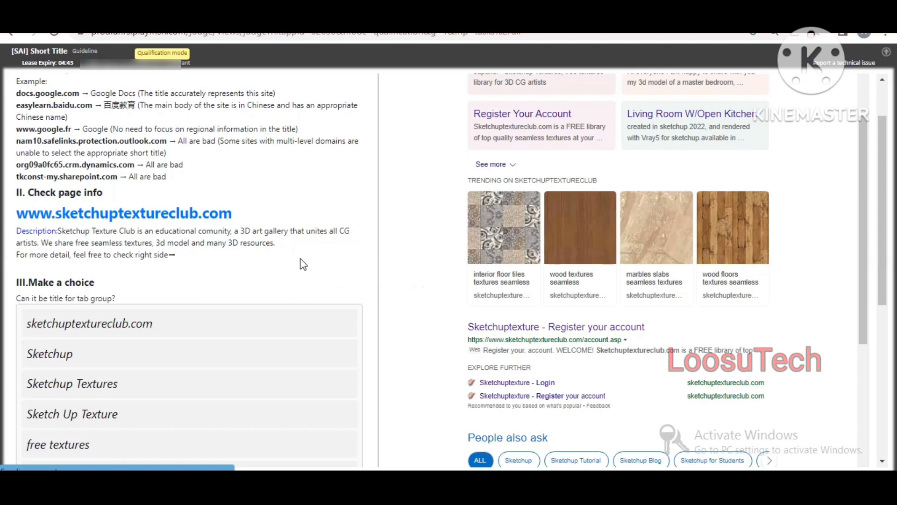
scroll("down", 3)
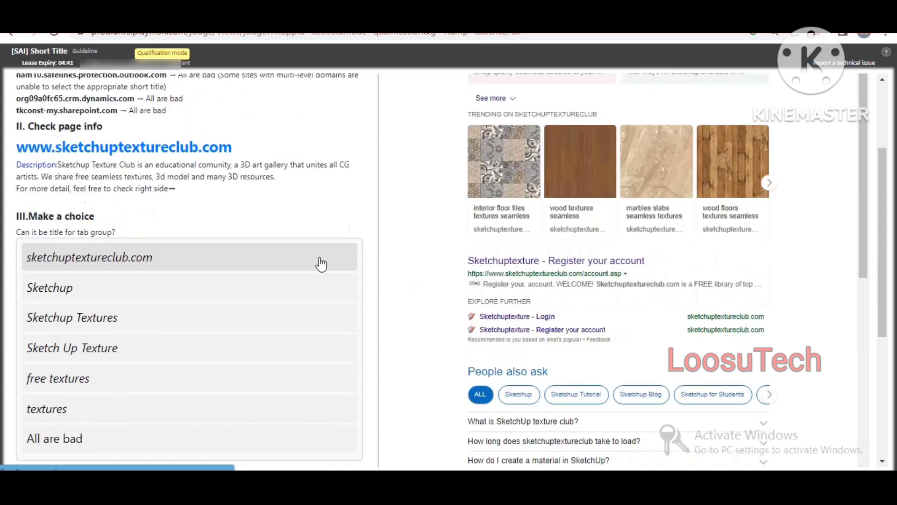
scroll("down", 3)
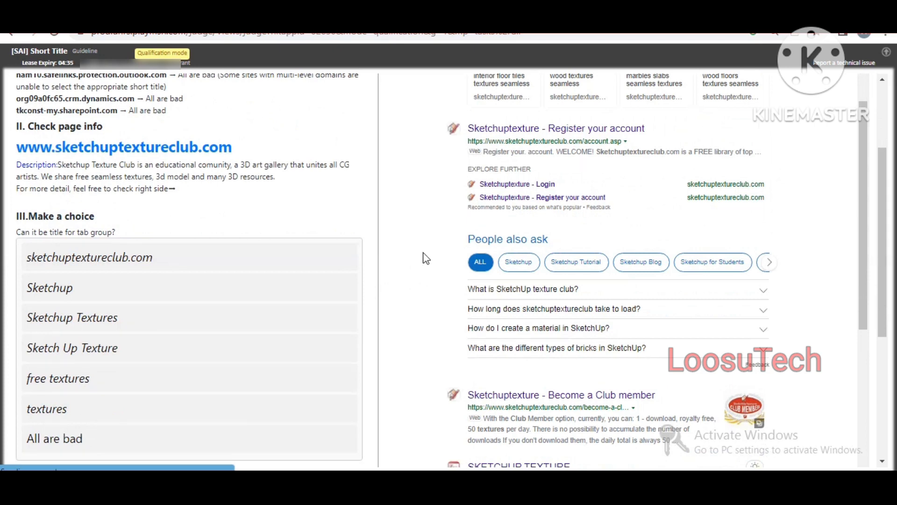
scroll("down", 3)
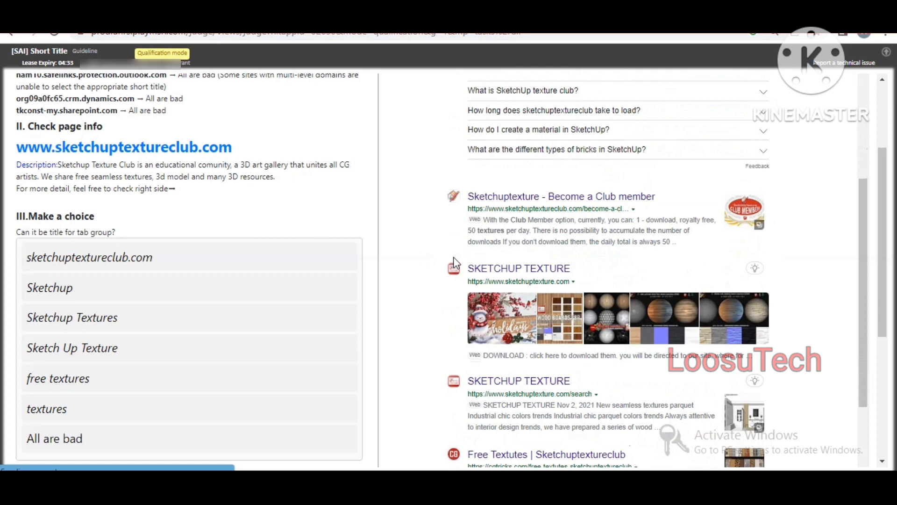
scroll("down", 3)
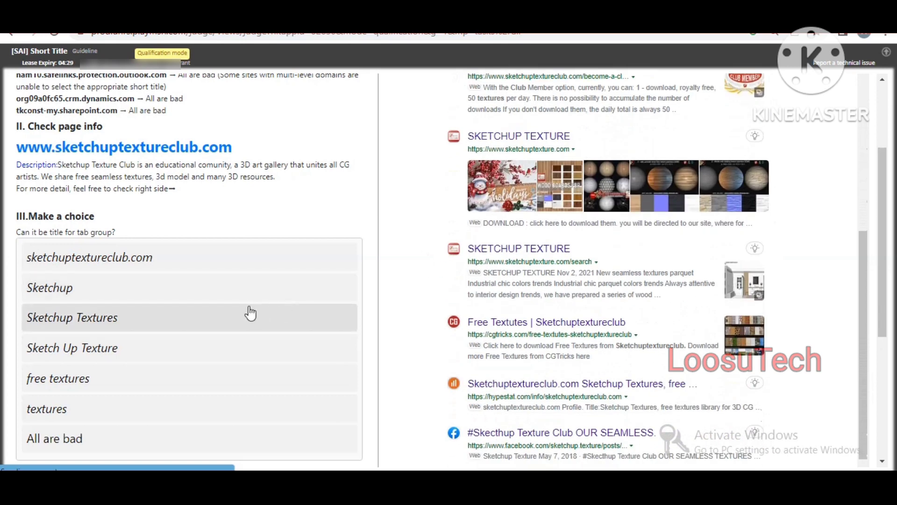
mouse_move(204, 320)
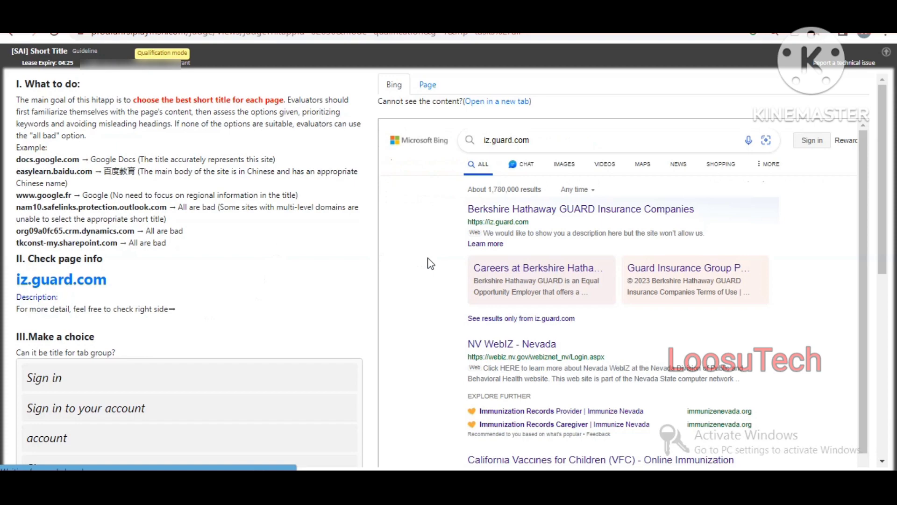
Review the iz.guard.com results and choose 'iz.guard.com' as its best short title
scroll("down", 3)
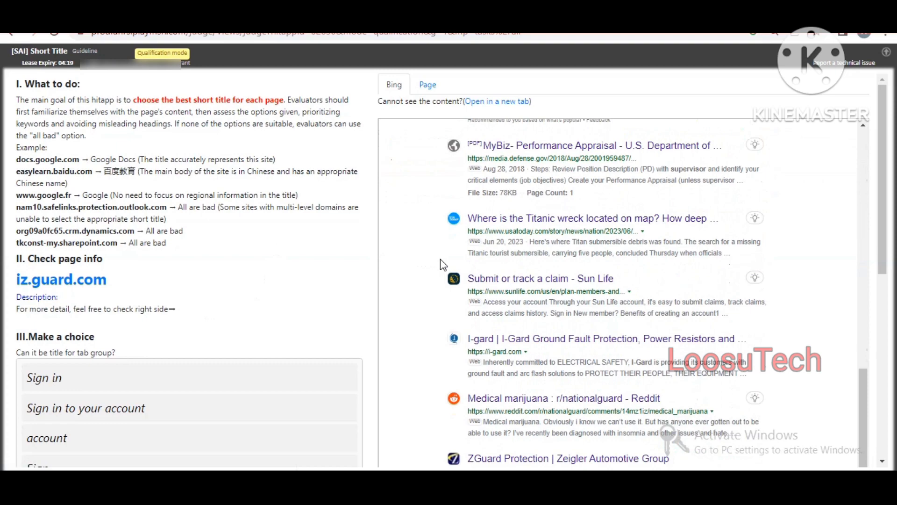
scroll("down", 3)
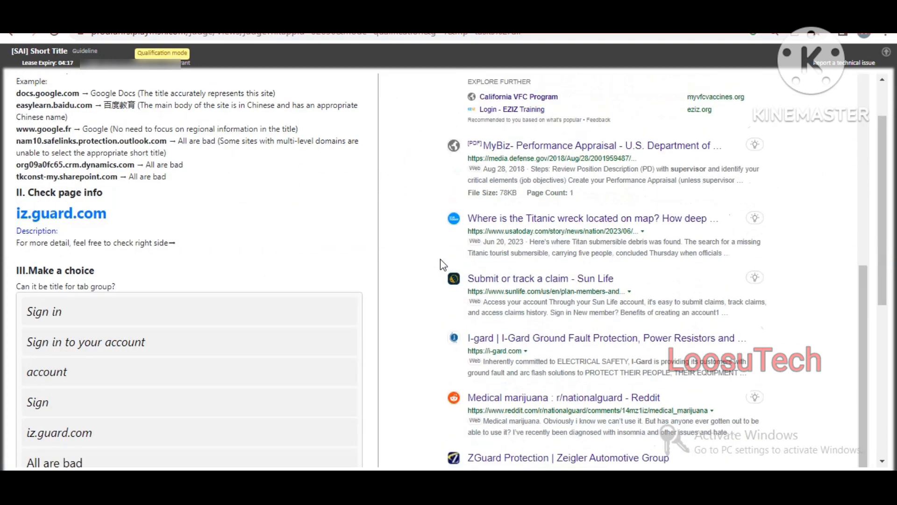
scroll("up", 3)
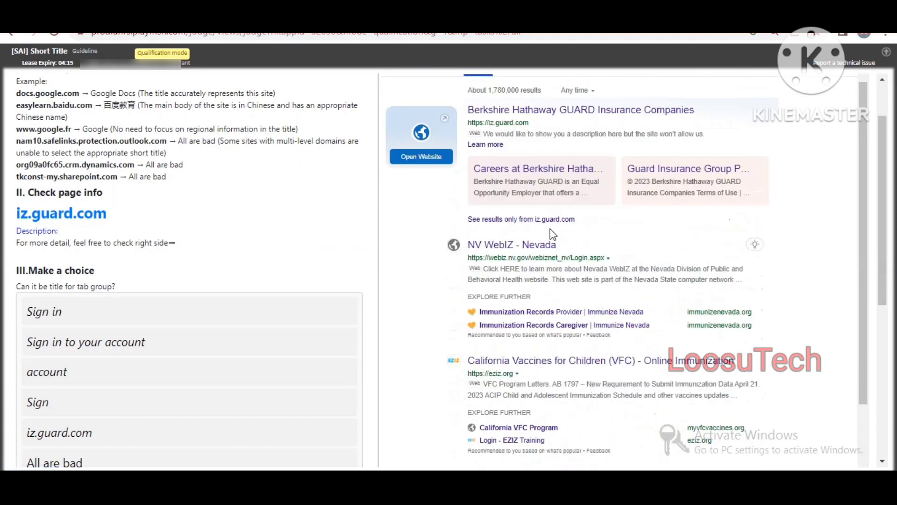
scroll("up", 3)
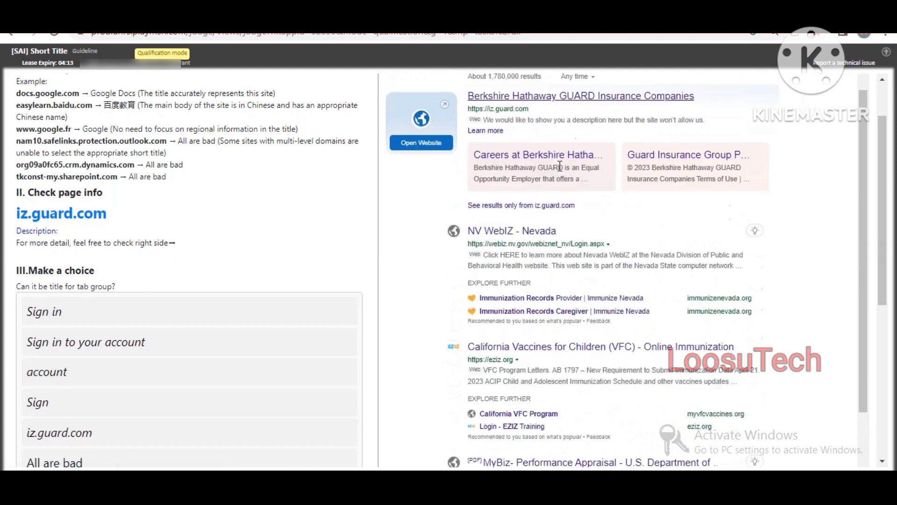
scroll("up", 3)
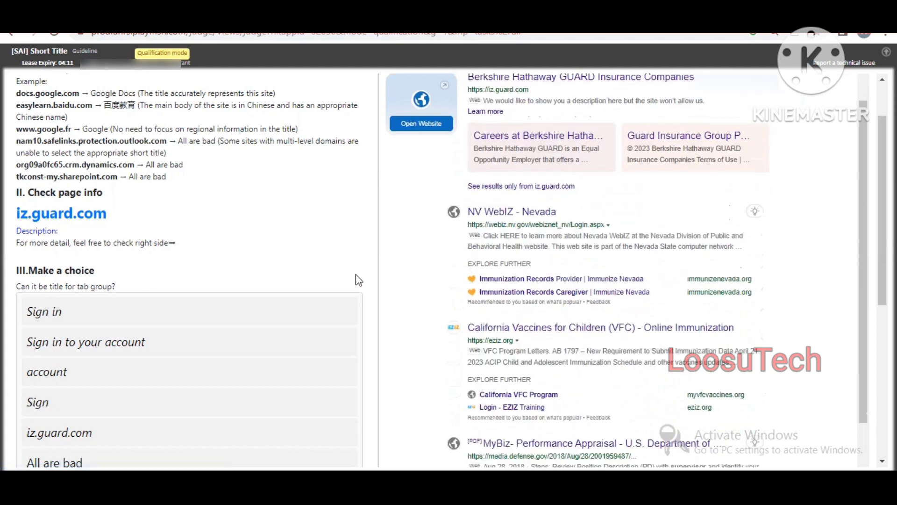
scroll("down", 3)
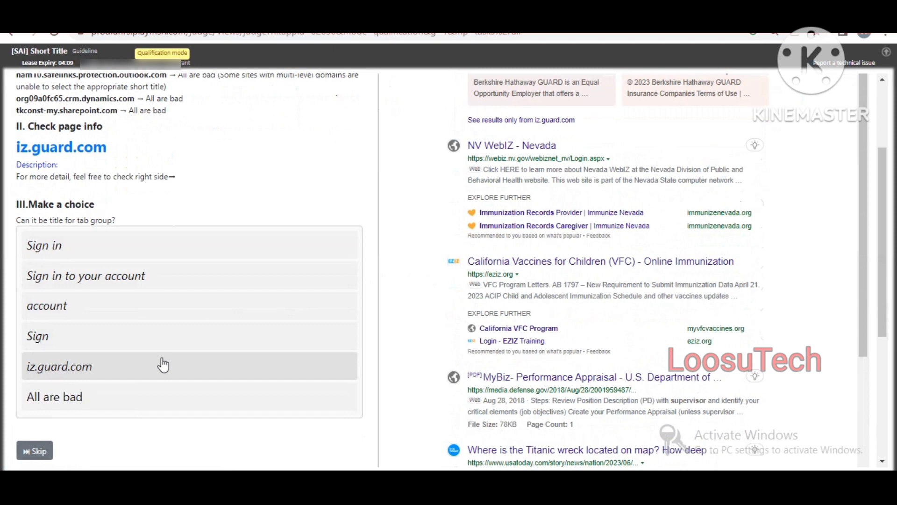
left_click(54, 397)
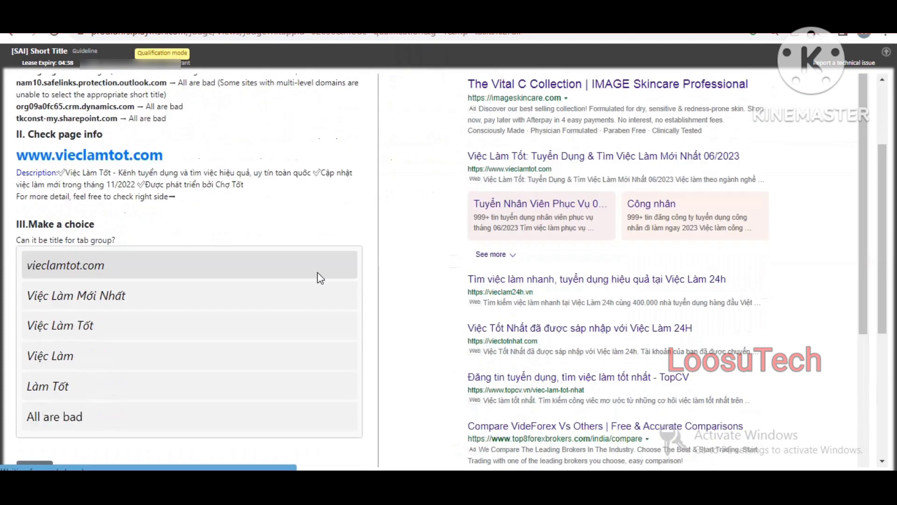
Review the vieclamtot.com results and submit 'Việc Làm Tốt' as its best title
scroll("up", 3)
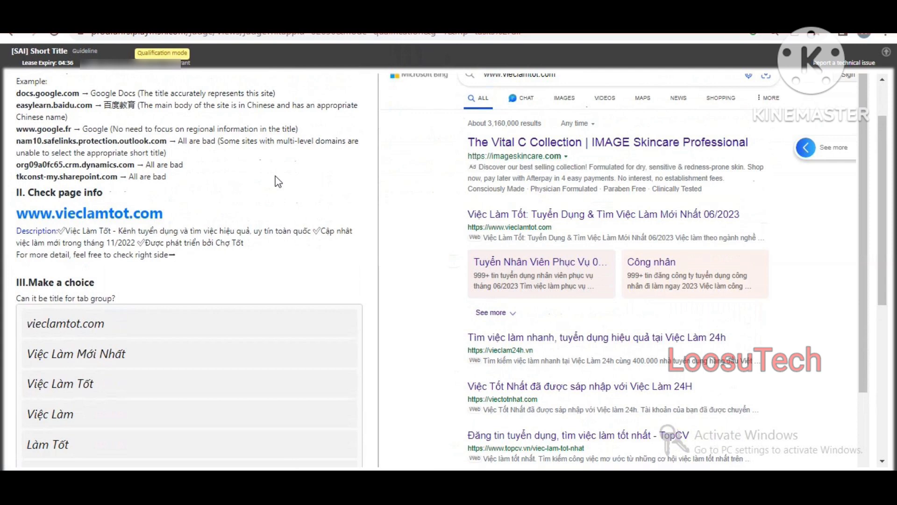
mouse_move(254, 188)
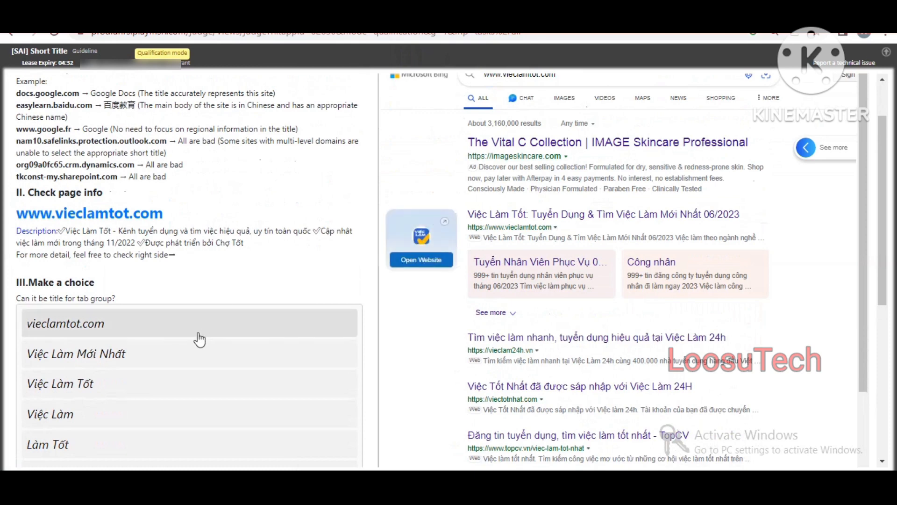
scroll("down", 3)
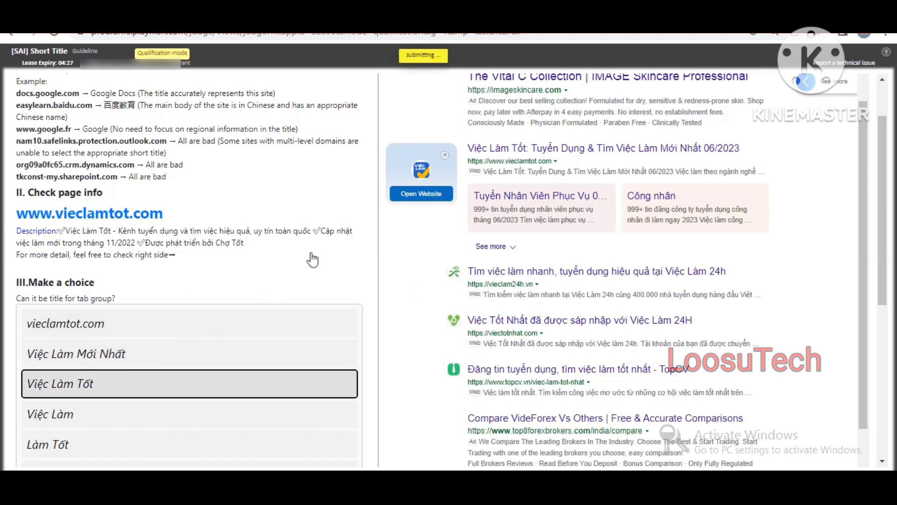
left_click(422, 55)
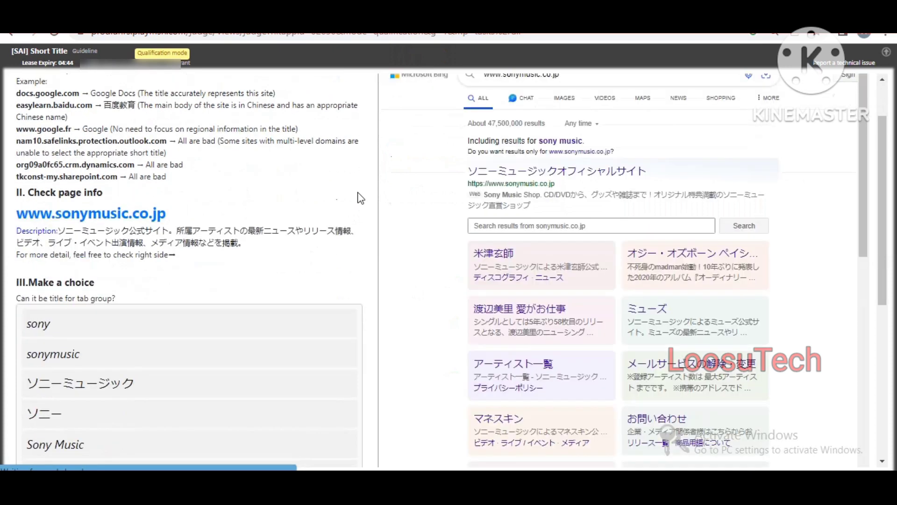
Dismiss the review-carefully reminder and submit 'All are bad' for email.email.pandadoc.net
scroll("down", 3)
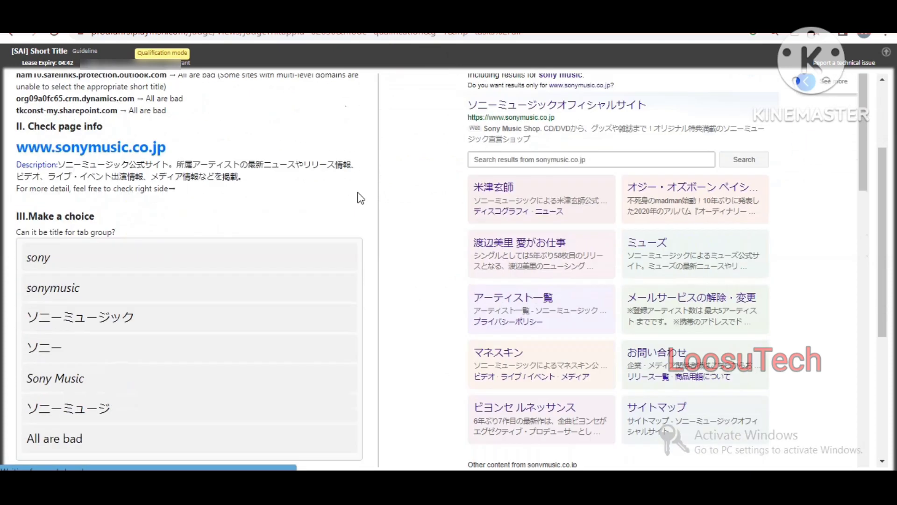
scroll("down", 3)
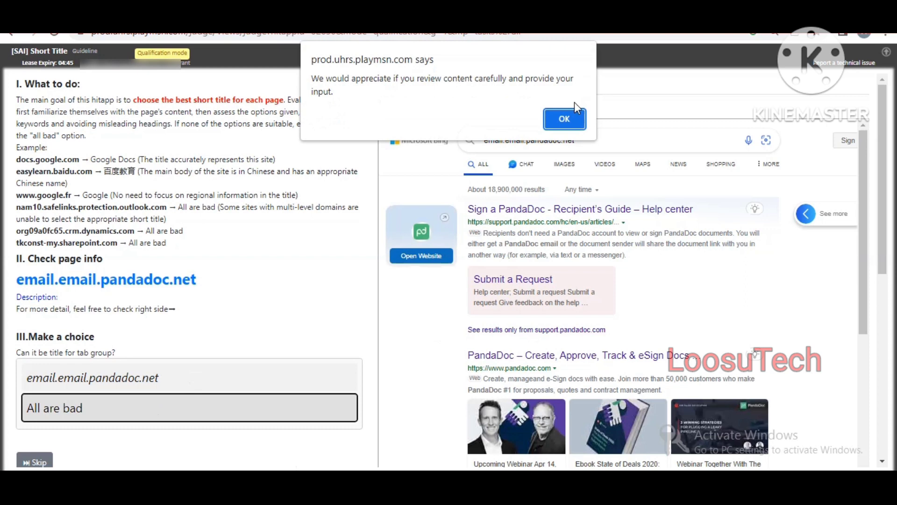
left_click(563, 118)
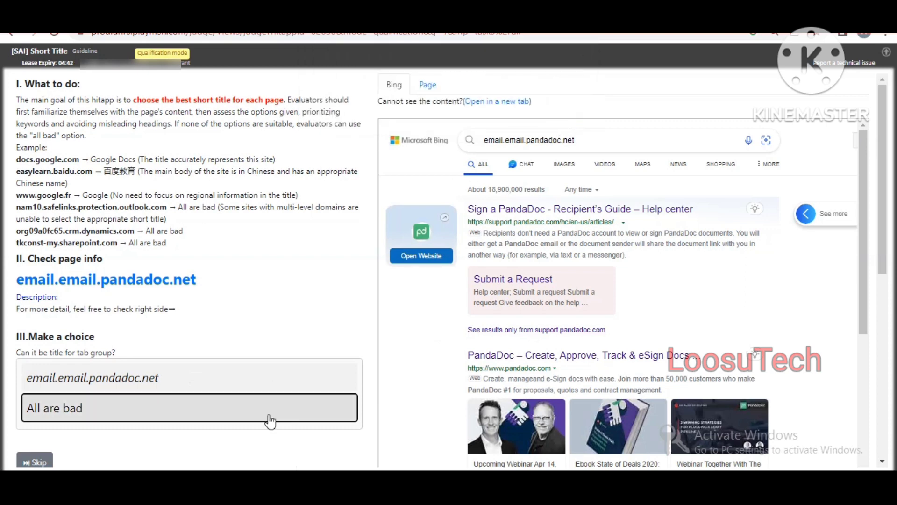
left_click(189, 407)
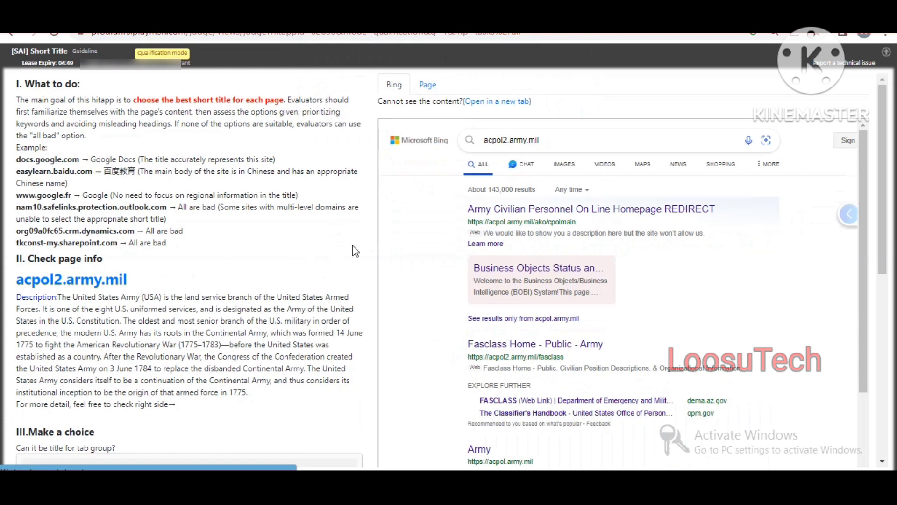
Review the acpol2.army.mil page info and Army search results against the US Army, acpol2.army.mil and All are bad options
scroll("down", 3)
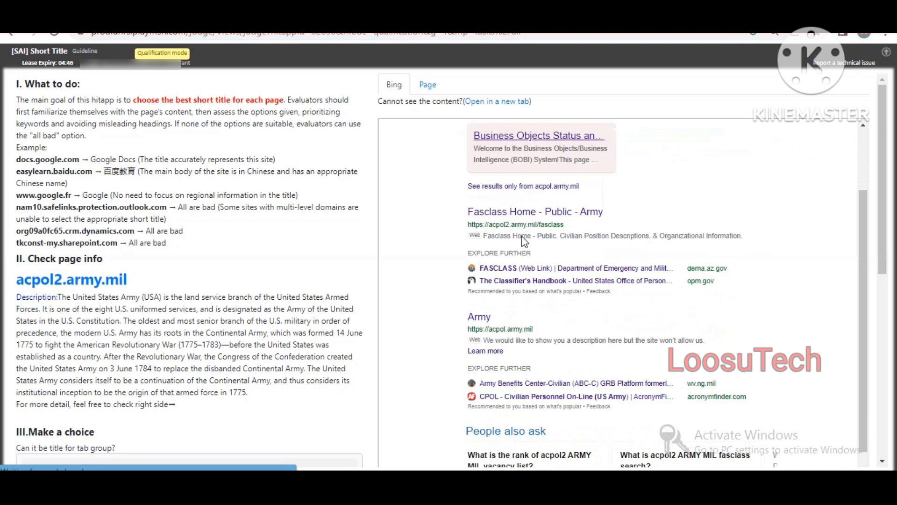
scroll("down", 3)
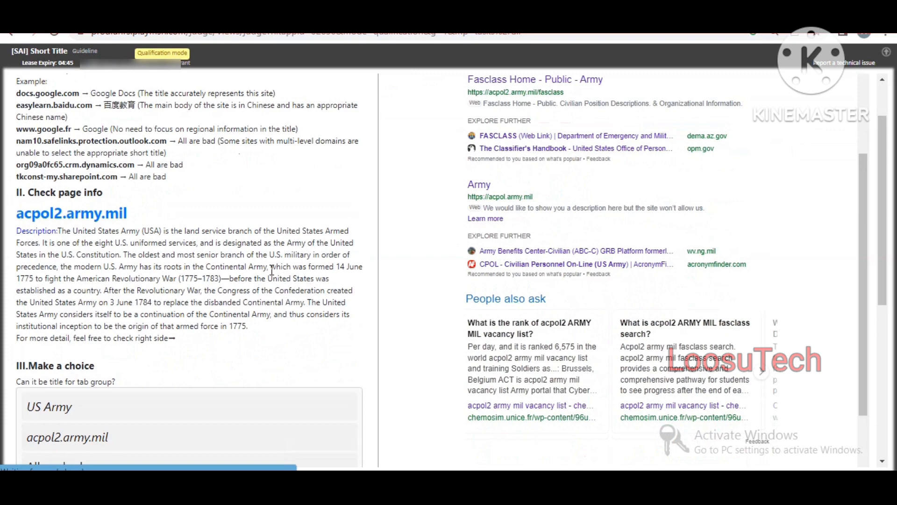
scroll("down", 3)
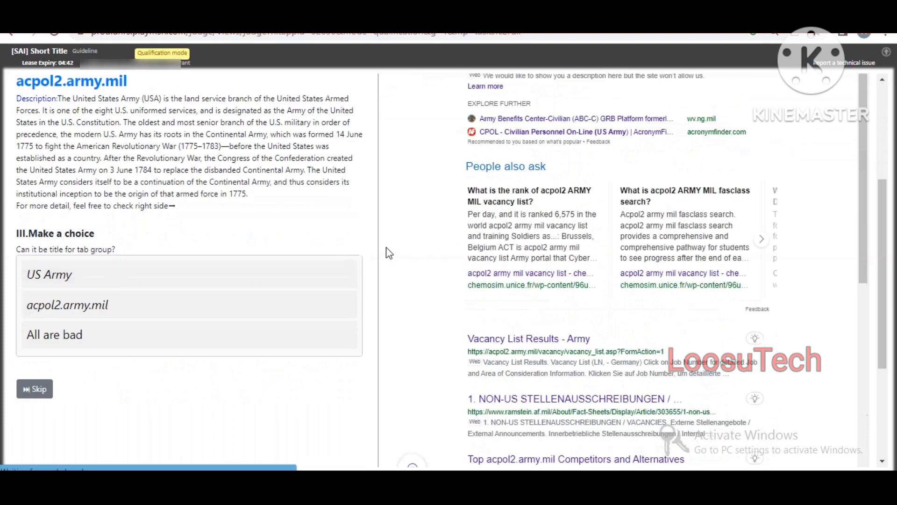
scroll("up", 3)
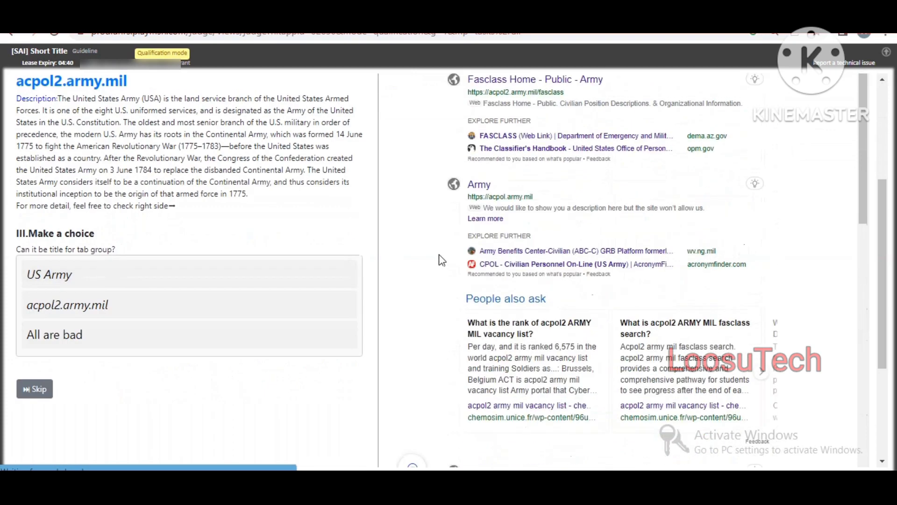
scroll("down", 3)
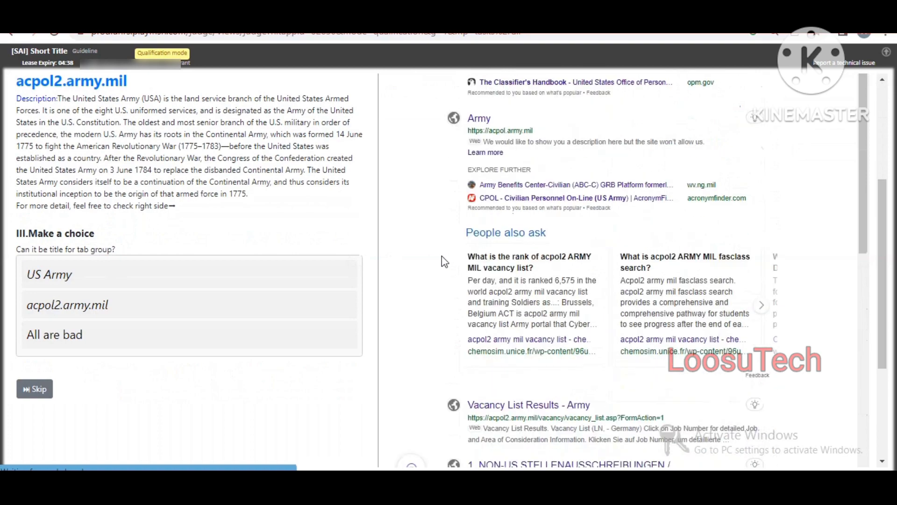
scroll("down", 3)
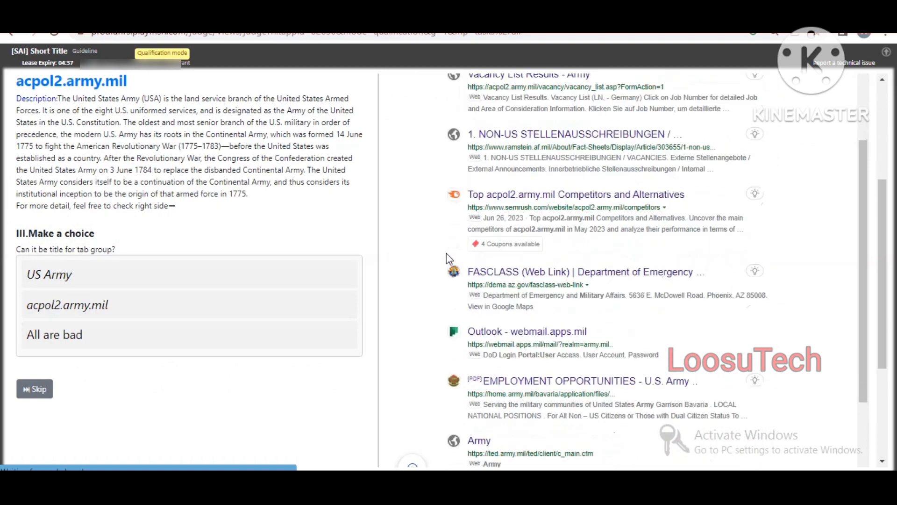
scroll("down", 3)
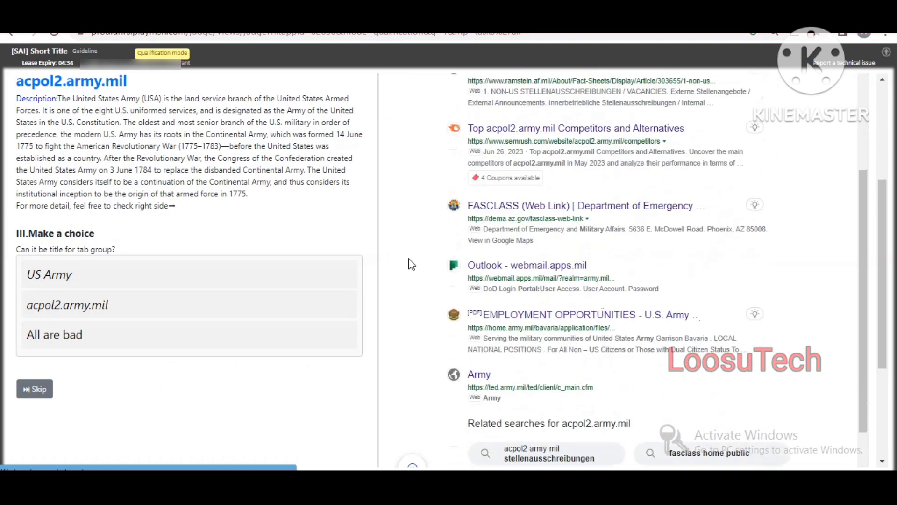
scroll("down", 3)
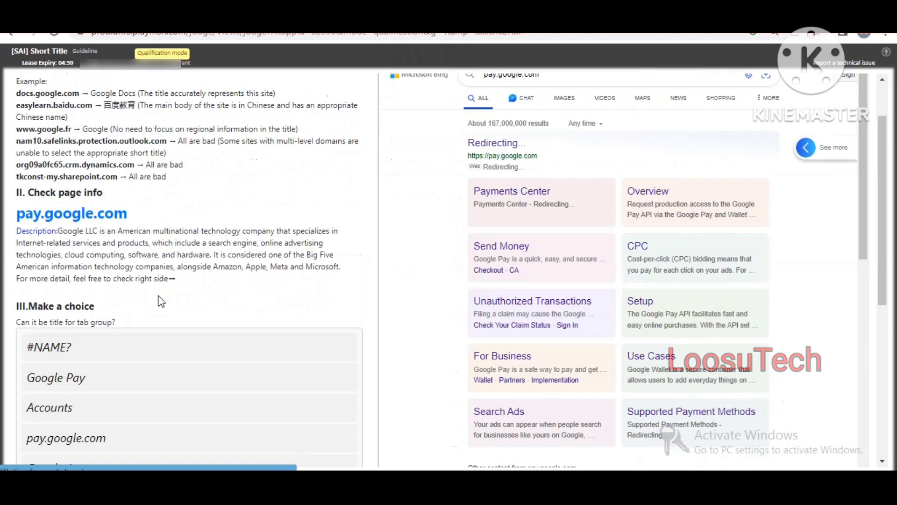
Review the pay.google.com page info and Google Pay results against the Google Pay and Google Accounts options
scroll("down", 3)
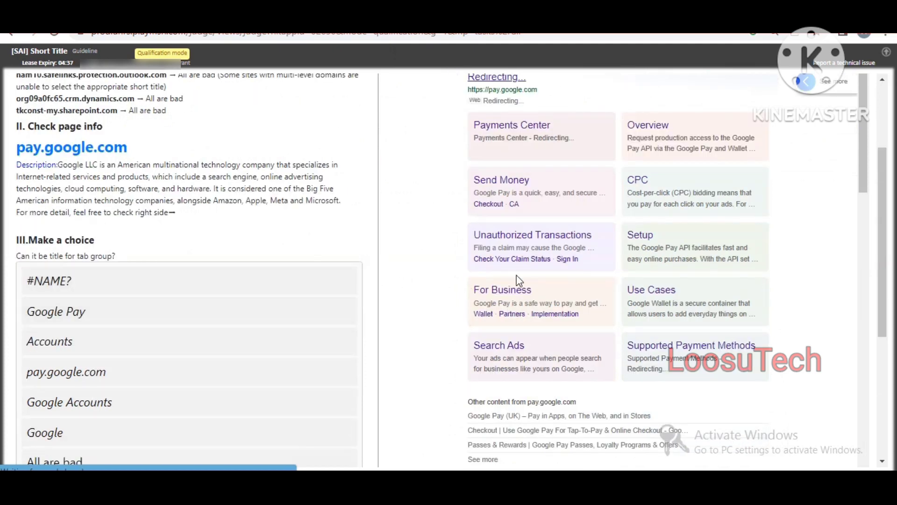
scroll("down", 3)
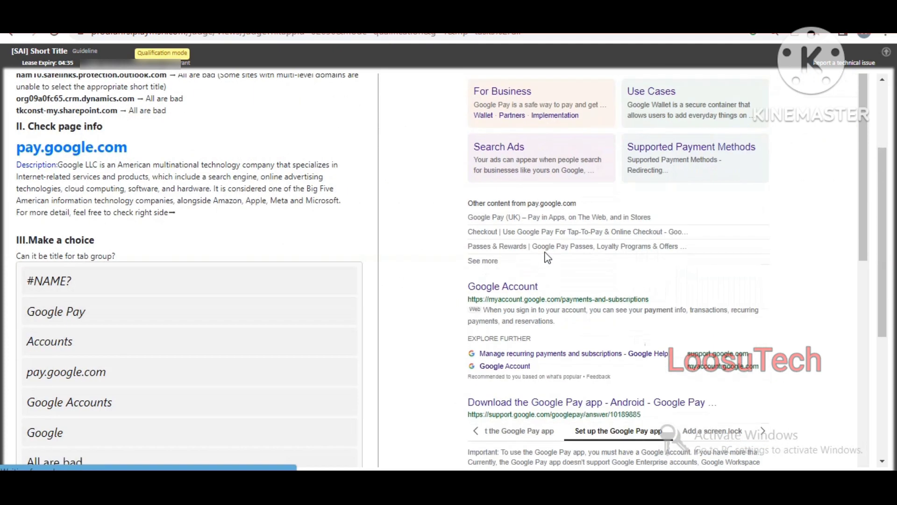
scroll("down", 3)
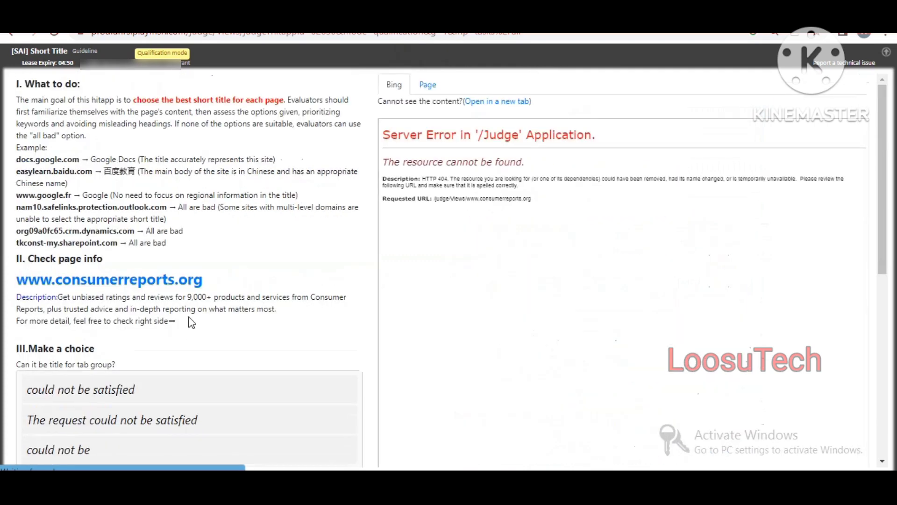
left_click(393, 84)
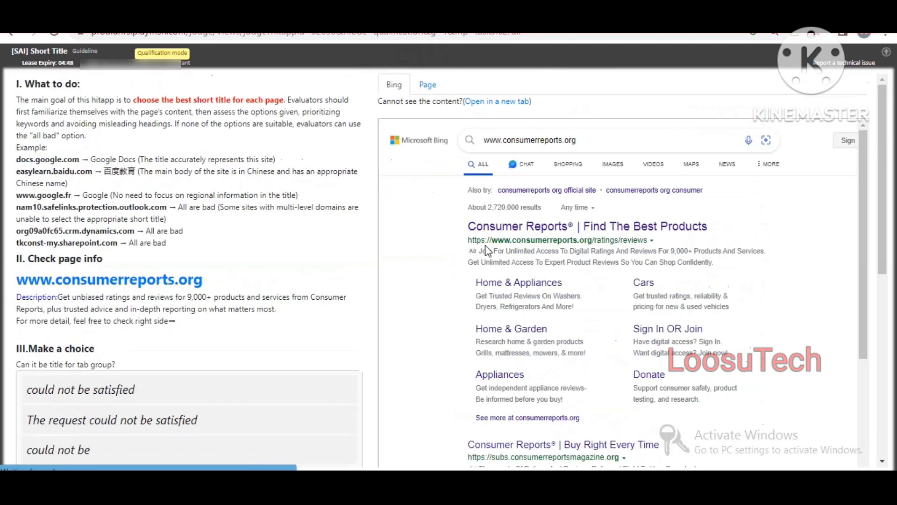
scroll("down", 3)
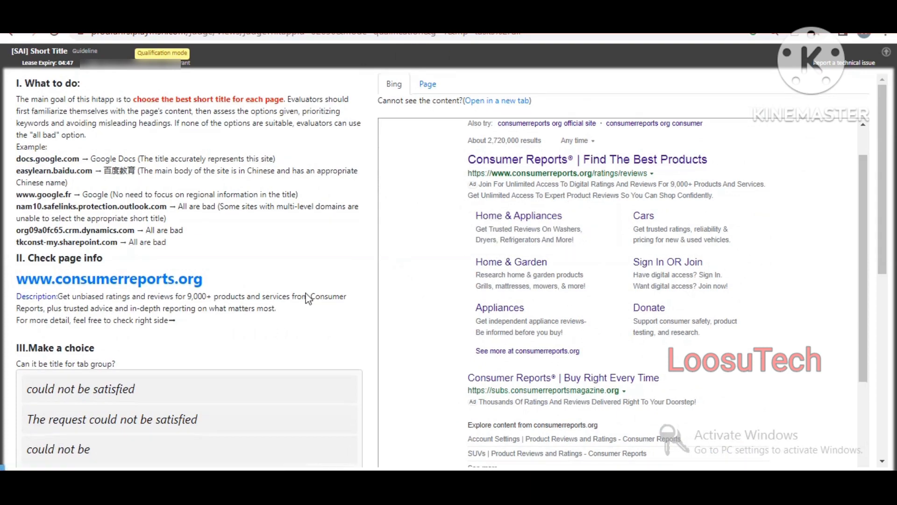
scroll("down", 3)
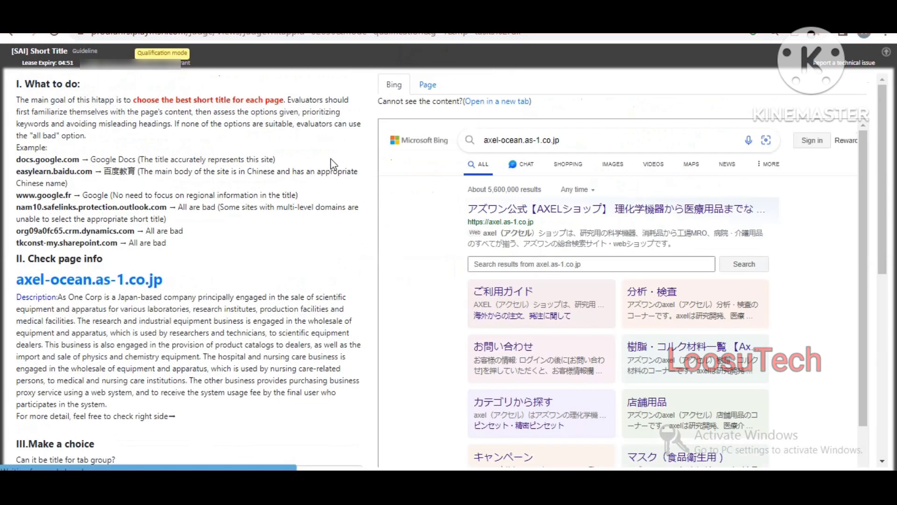
Read the As One Corp description and title options for axel-ocean.as-1.co.jp
scroll("down", 3)
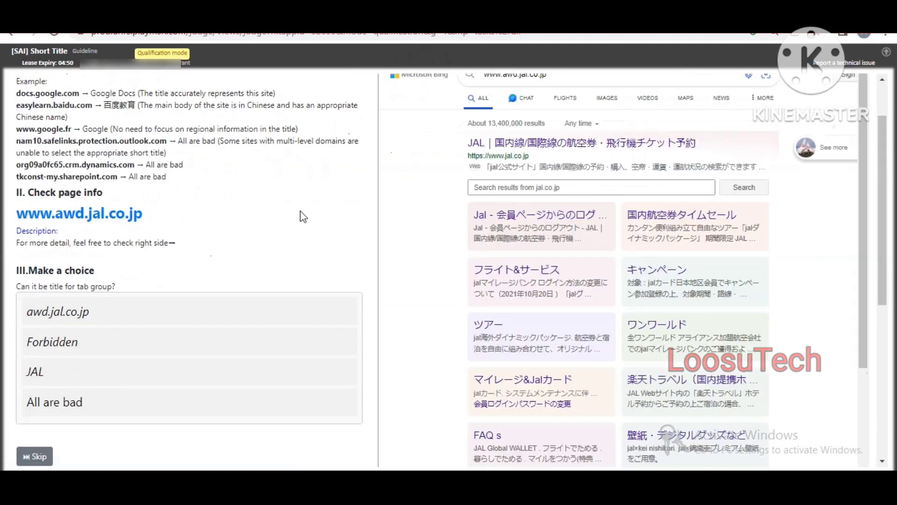
left_click(188, 371)
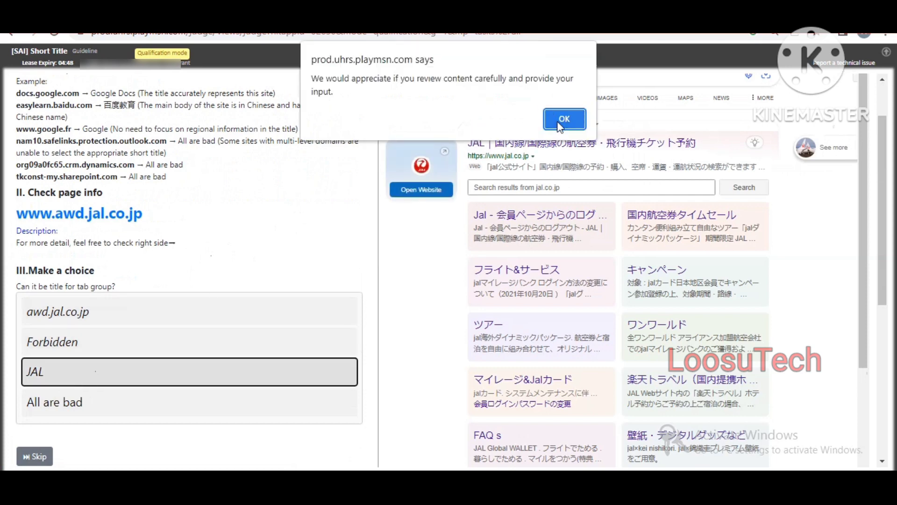
left_click(563, 118)
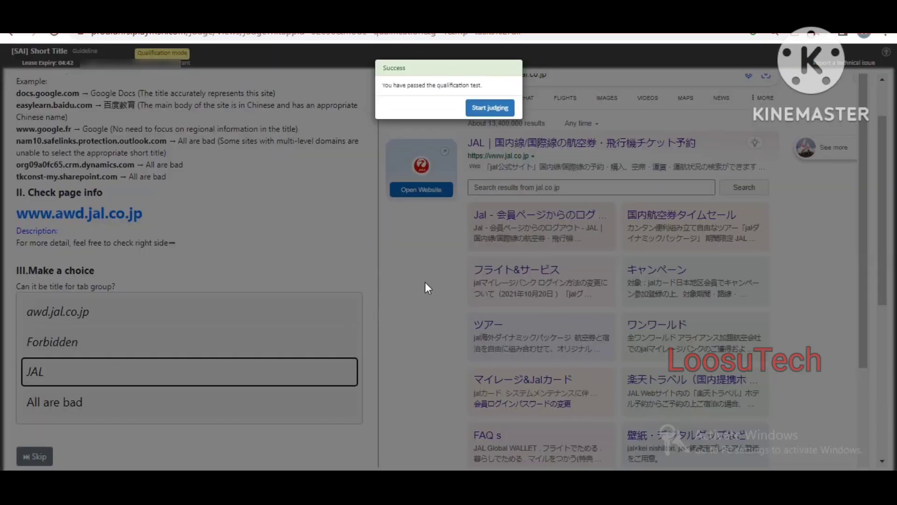
mouse_move(574, 167)
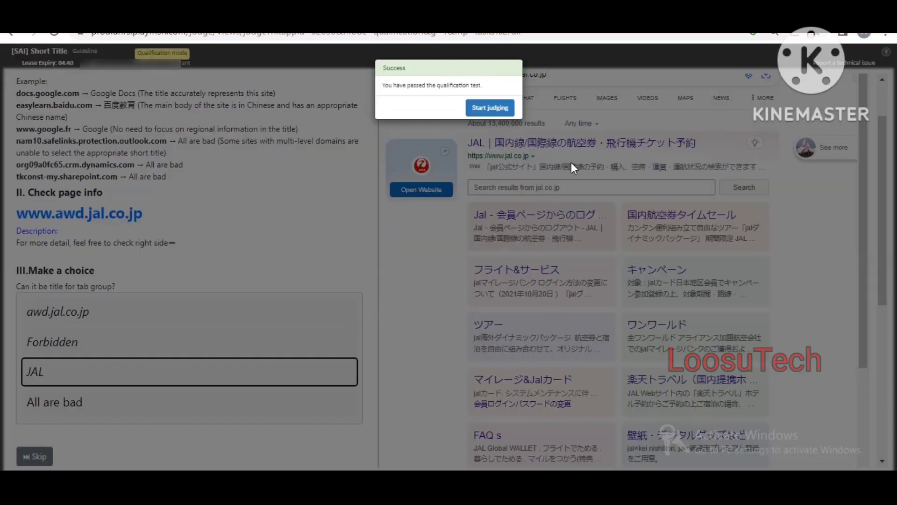
mouse_move(674, 100)
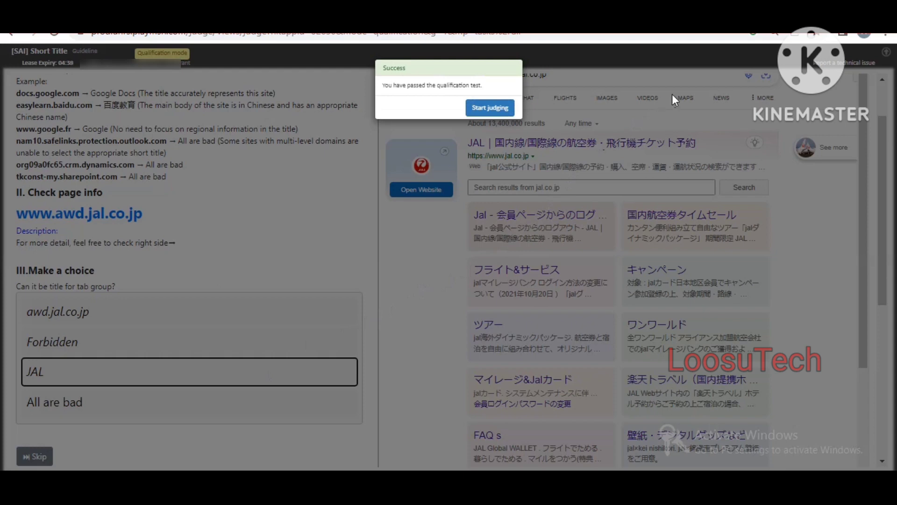
mouse_move(749, 91)
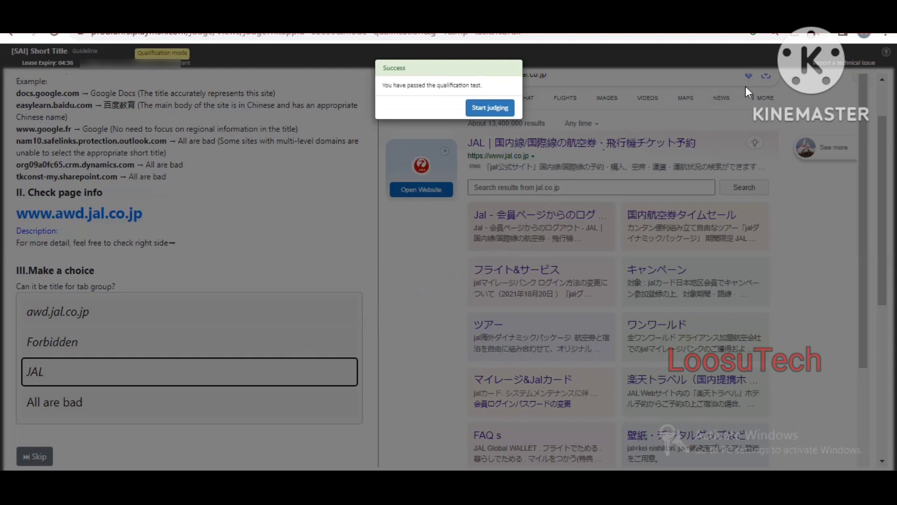
mouse_move(771, 86)
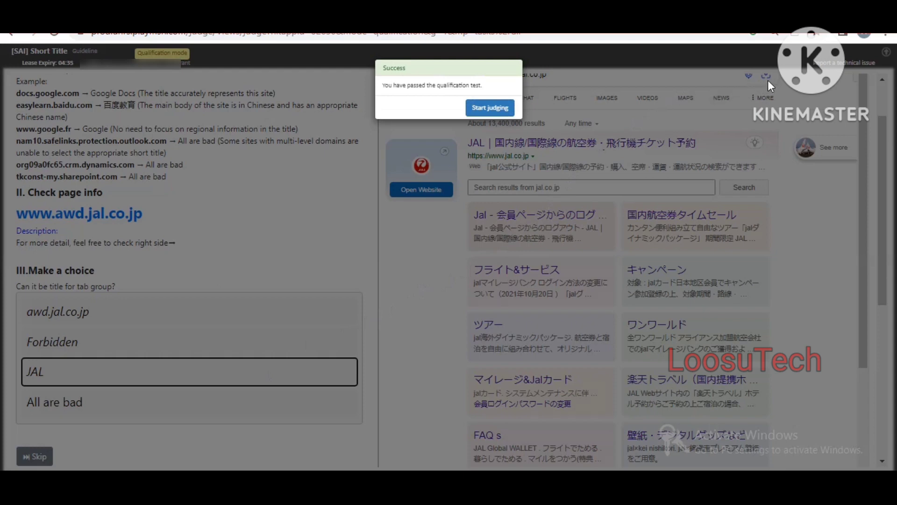